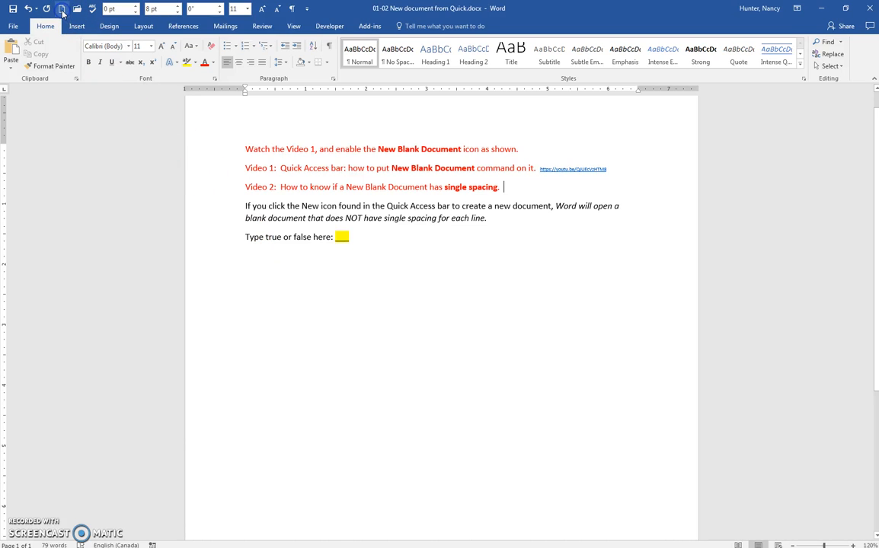
mouse_move(60, 10)
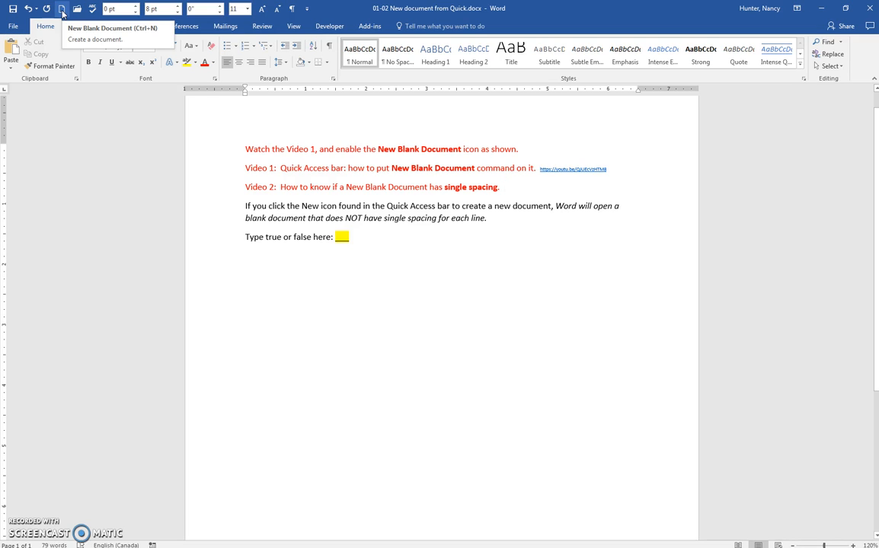
Create a new blank document, Document1, from the Quick Access Toolbar.
click(61, 9)
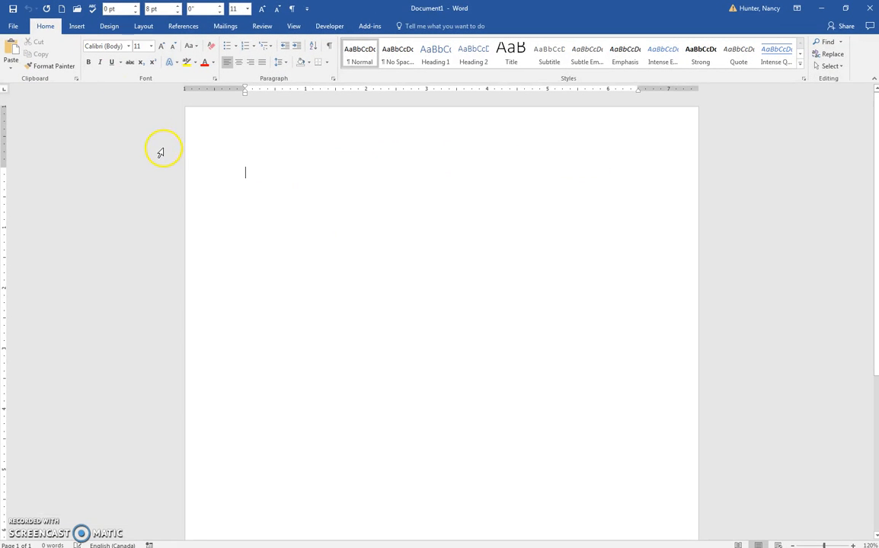
mouse_move(161, 153)
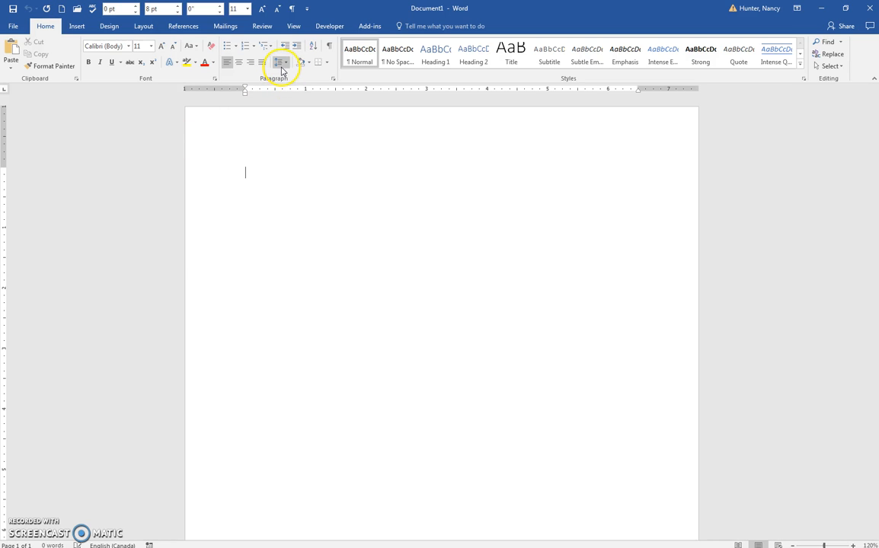
Show the Paragraph settings via Line Spacing Options, revealing Multiple 1.08 line spacing.
click(281, 62)
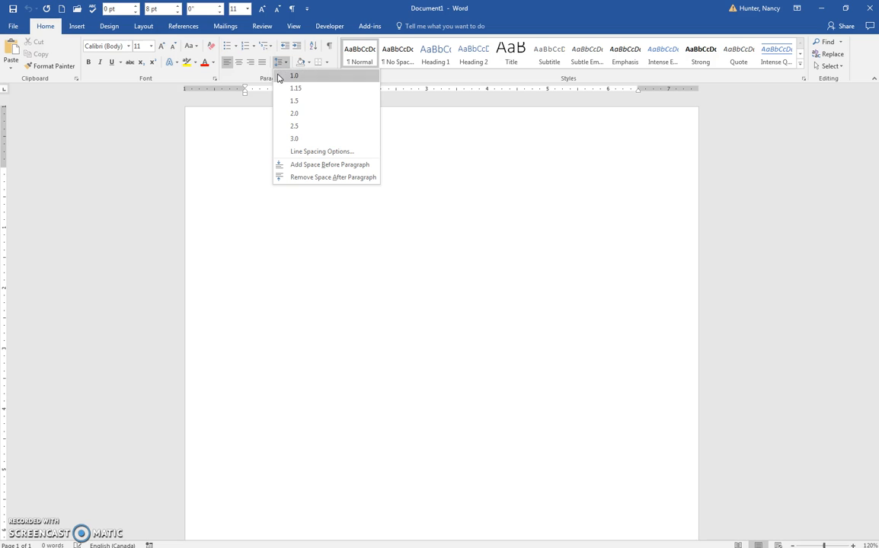
mouse_move(294, 137)
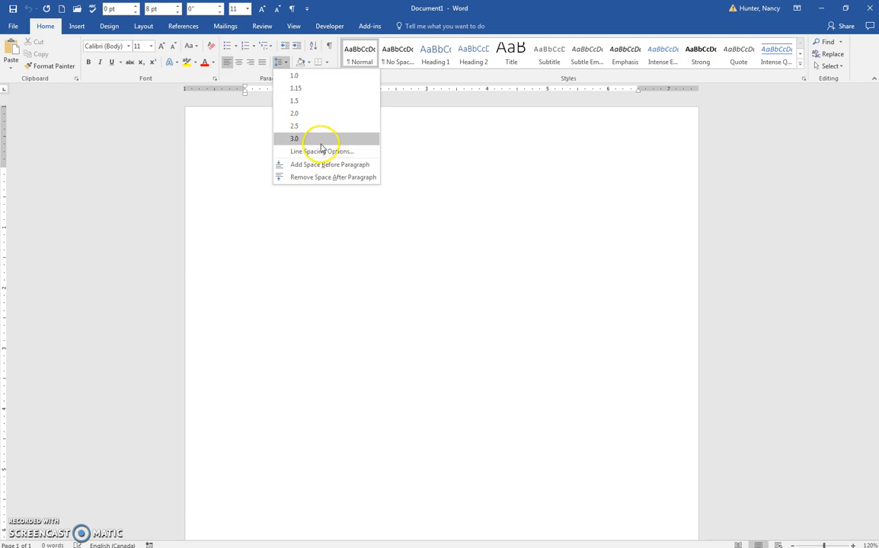
mouse_move(322, 151)
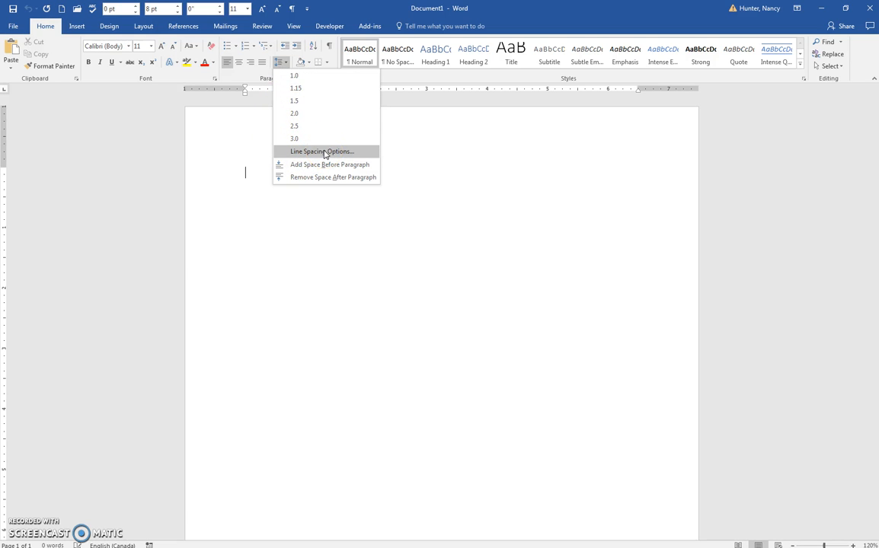
click(322, 150)
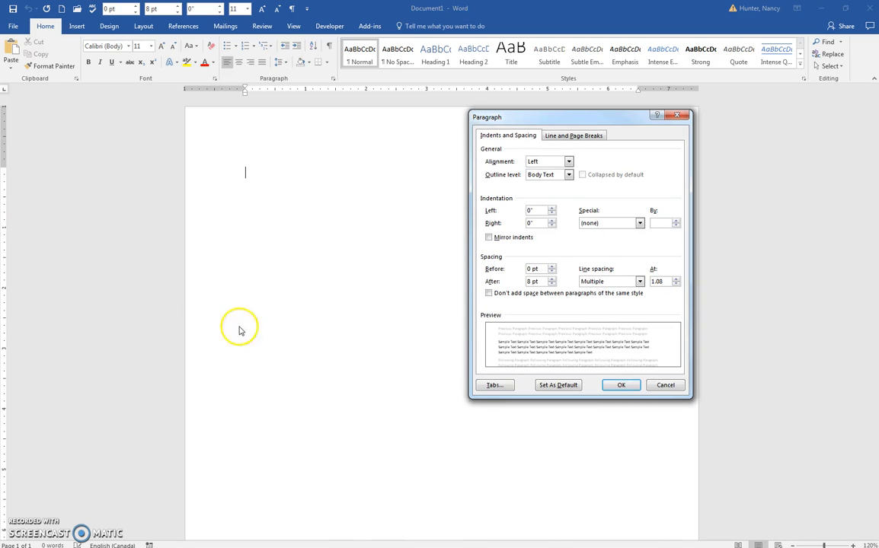
mouse_move(612, 302)
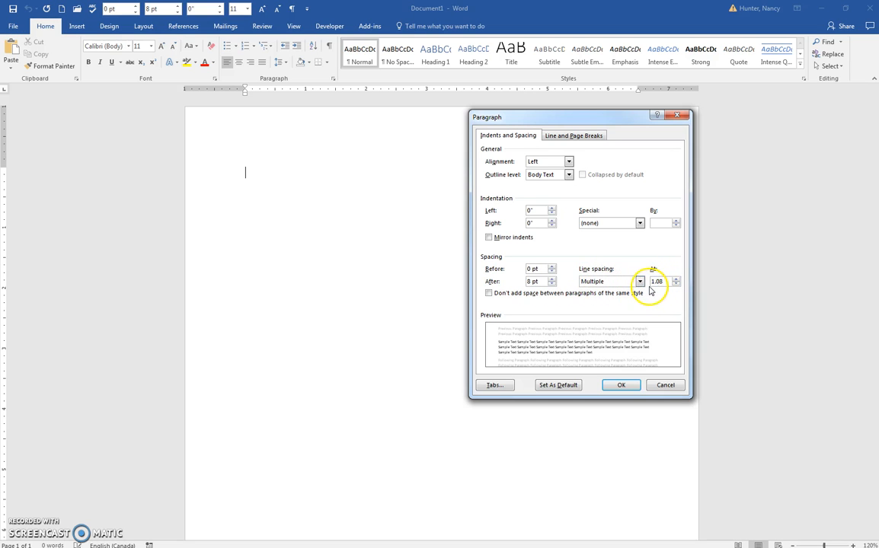
mouse_move(661, 249)
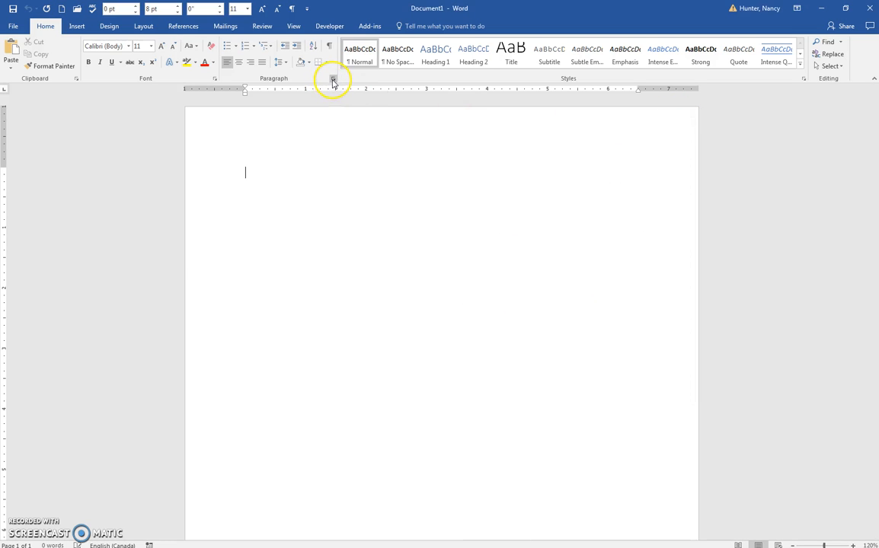
Dismiss the Paragraph settings and select the word 'single' in the exercise question.
click(332, 82)
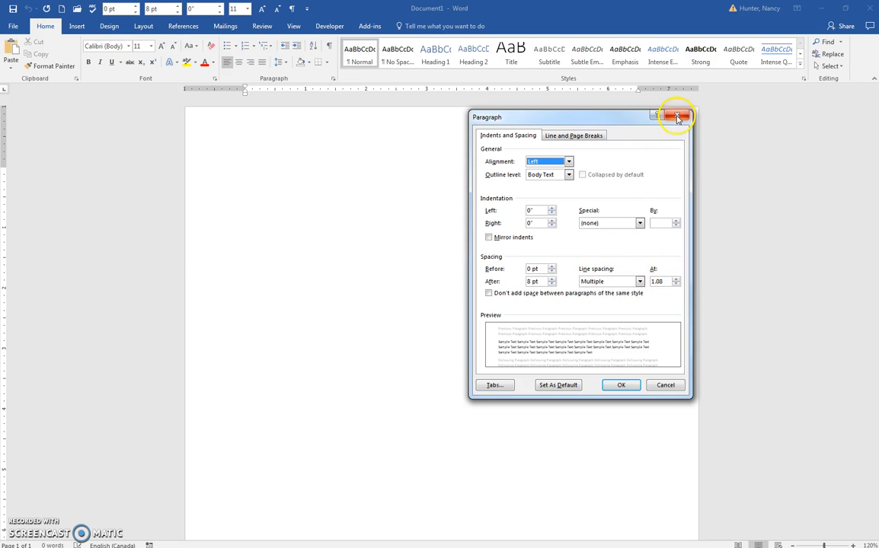
click(676, 116)
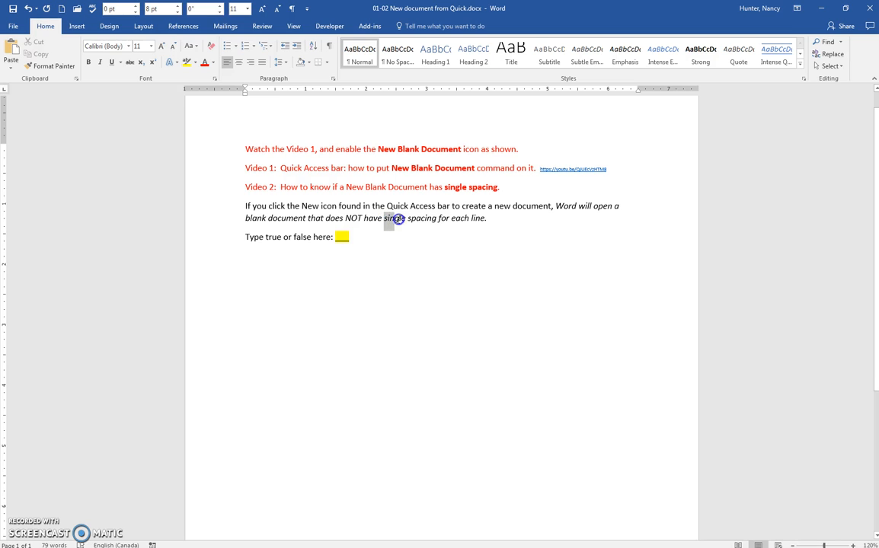
double_click(393, 220)
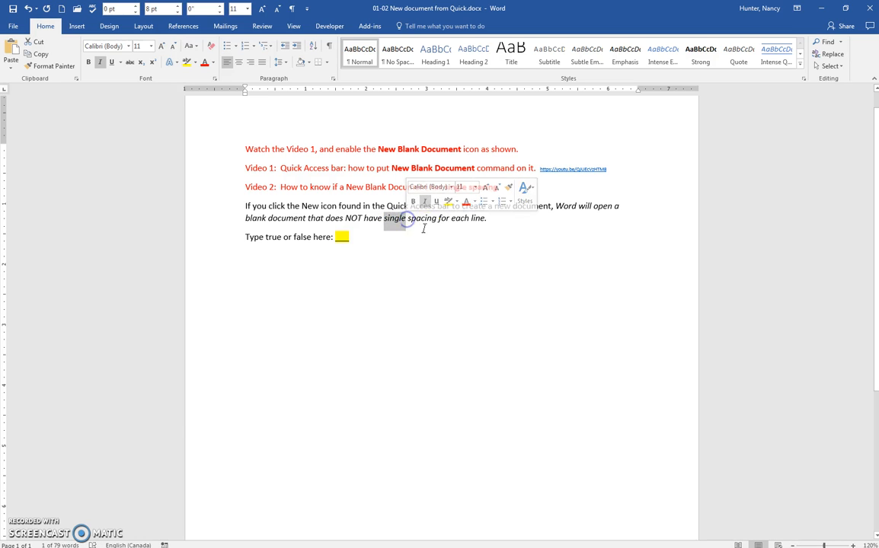